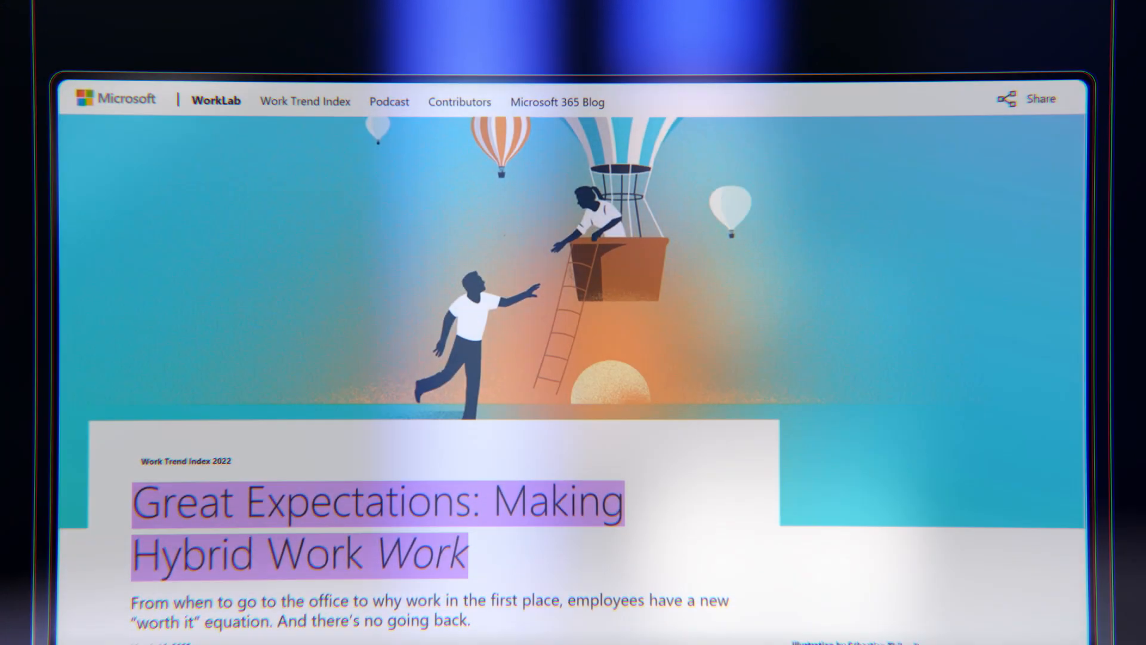
- Copy the drawing from the confidential watermarked Word document via its context menu
scroll(down, 3)
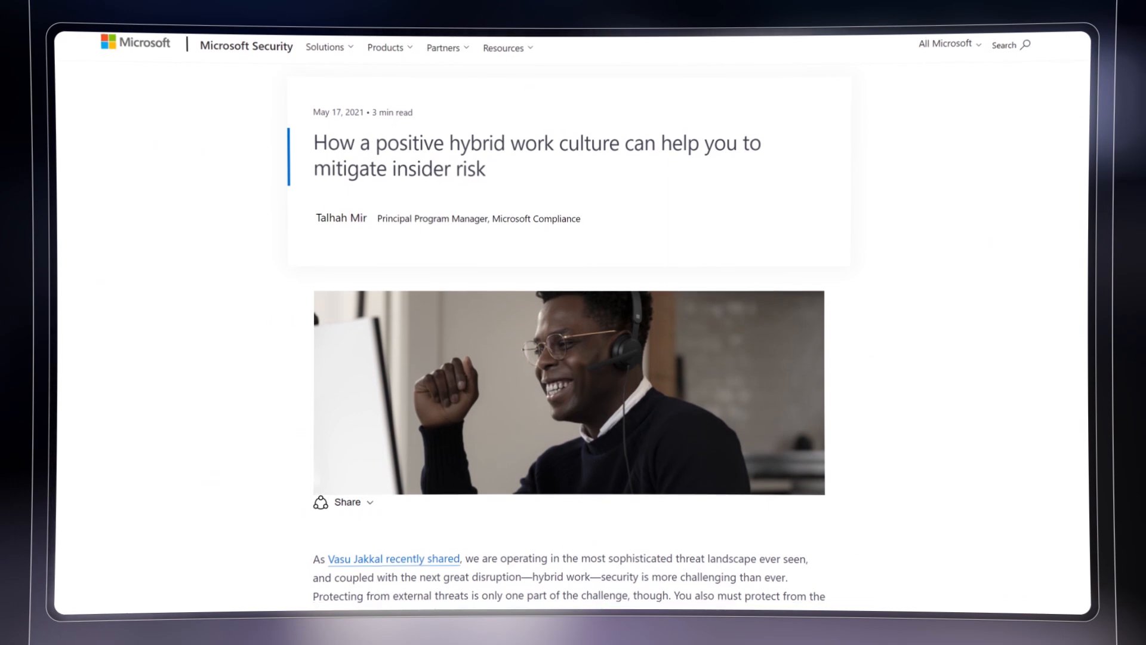
scroll(down, 3)
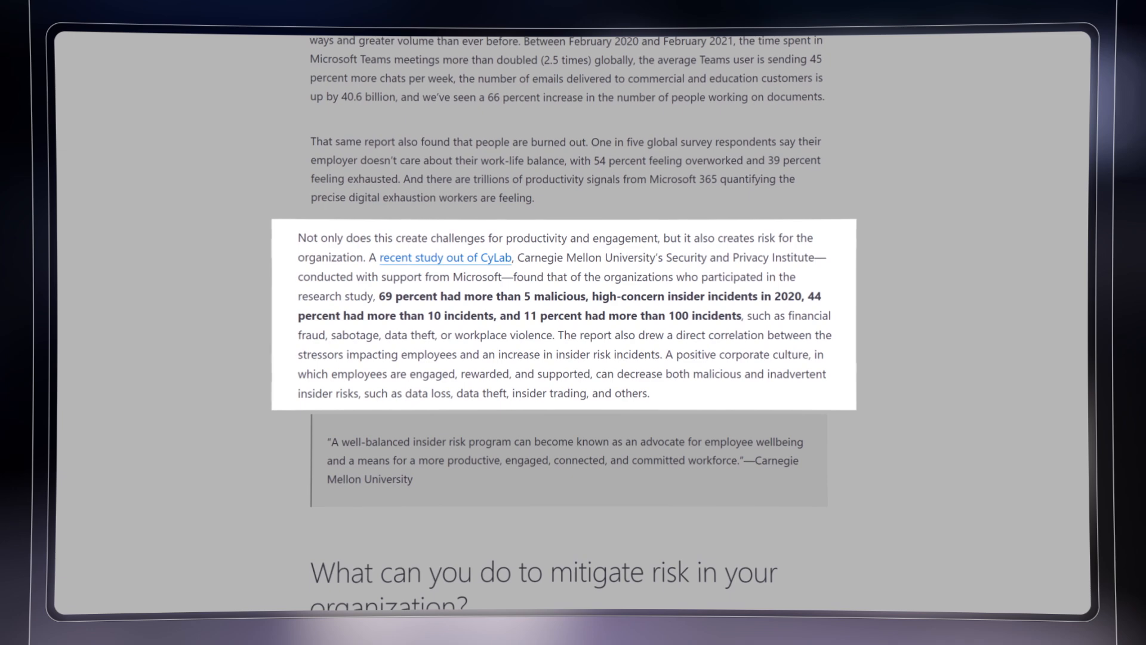
scroll(down, 3)
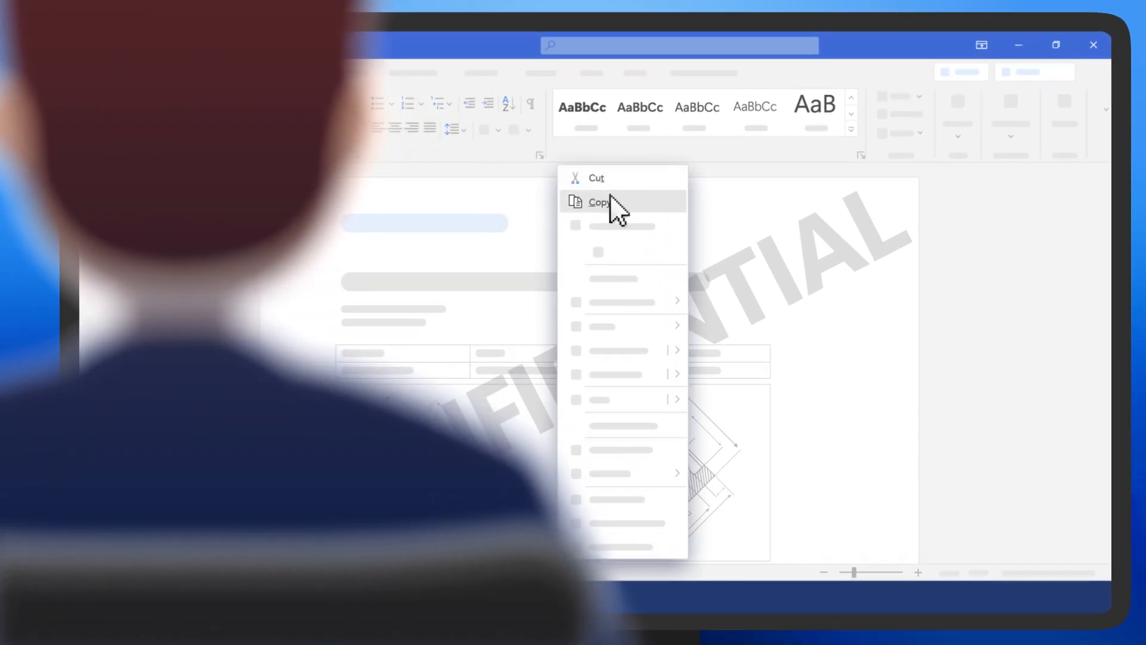
click(599, 202)
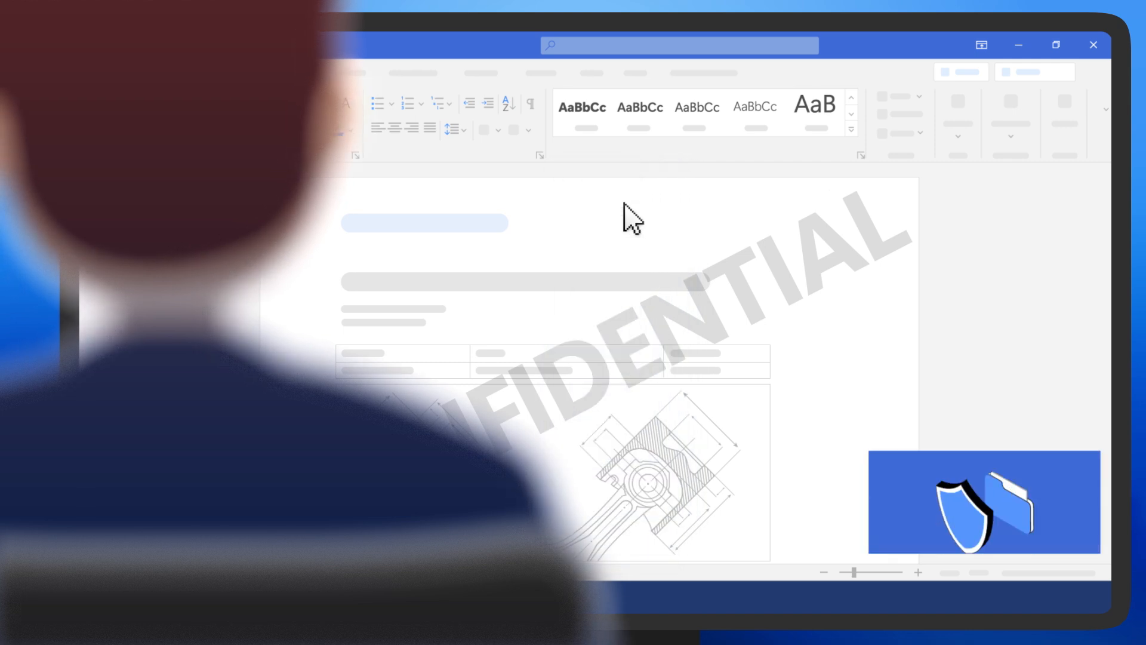
right_click(628, 220)
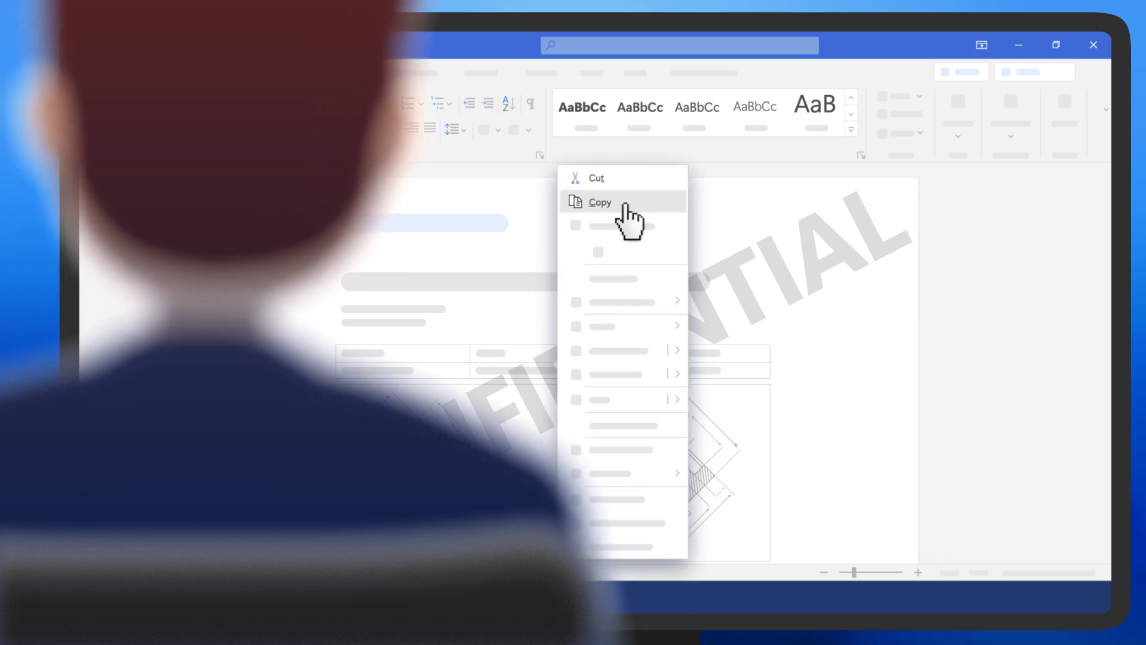
click(599, 201)
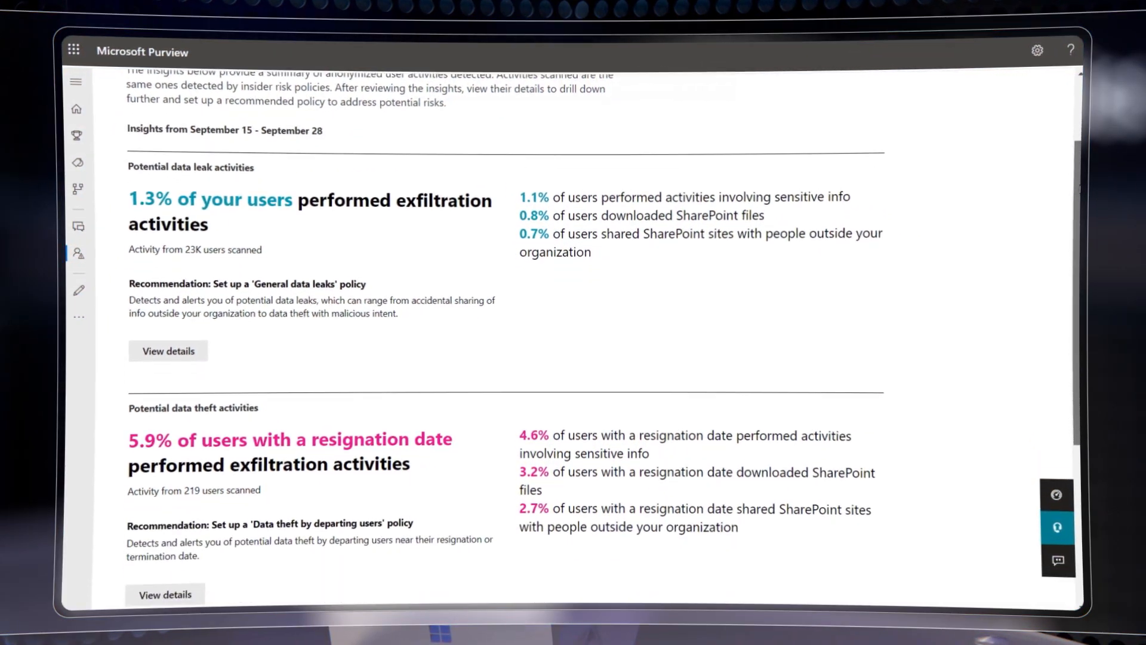
scroll(down, 3)
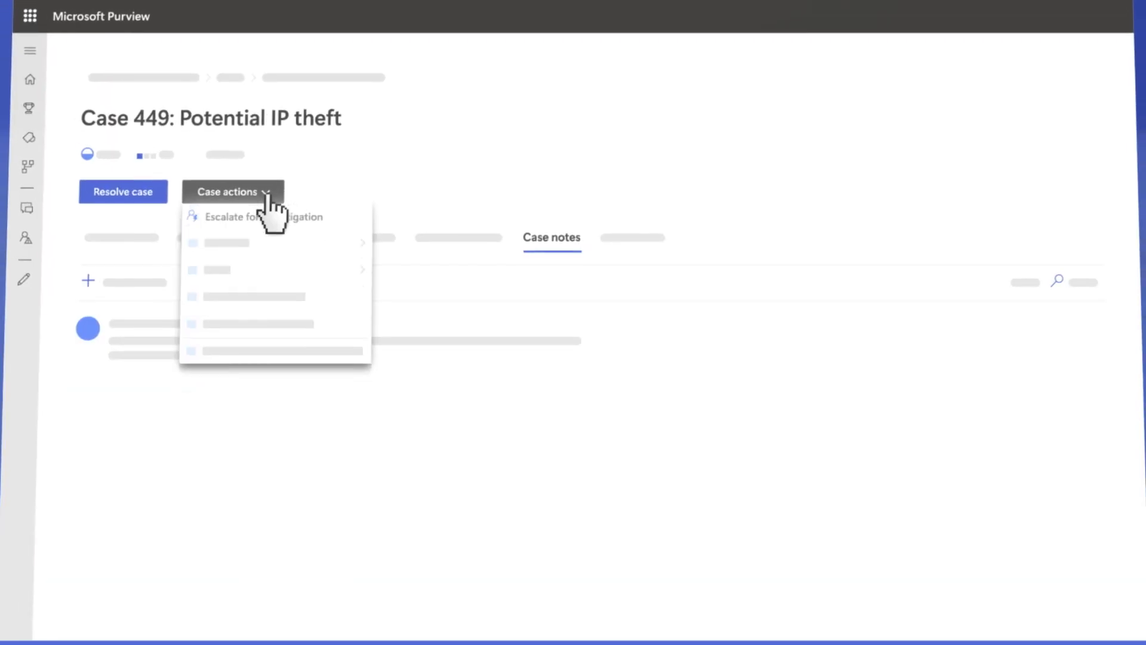
- Show Case 449's case actions, including Escalate for investigation
click(261, 216)
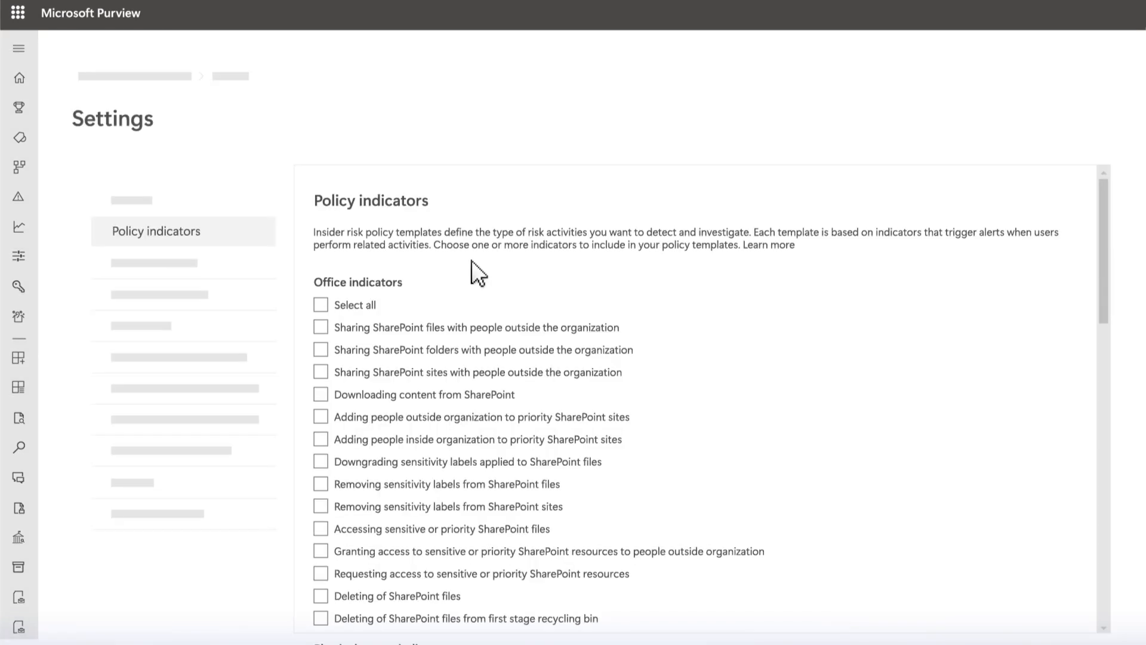
- Leave Policy indicators settings for the Insider risk management Overview
click(322, 484)
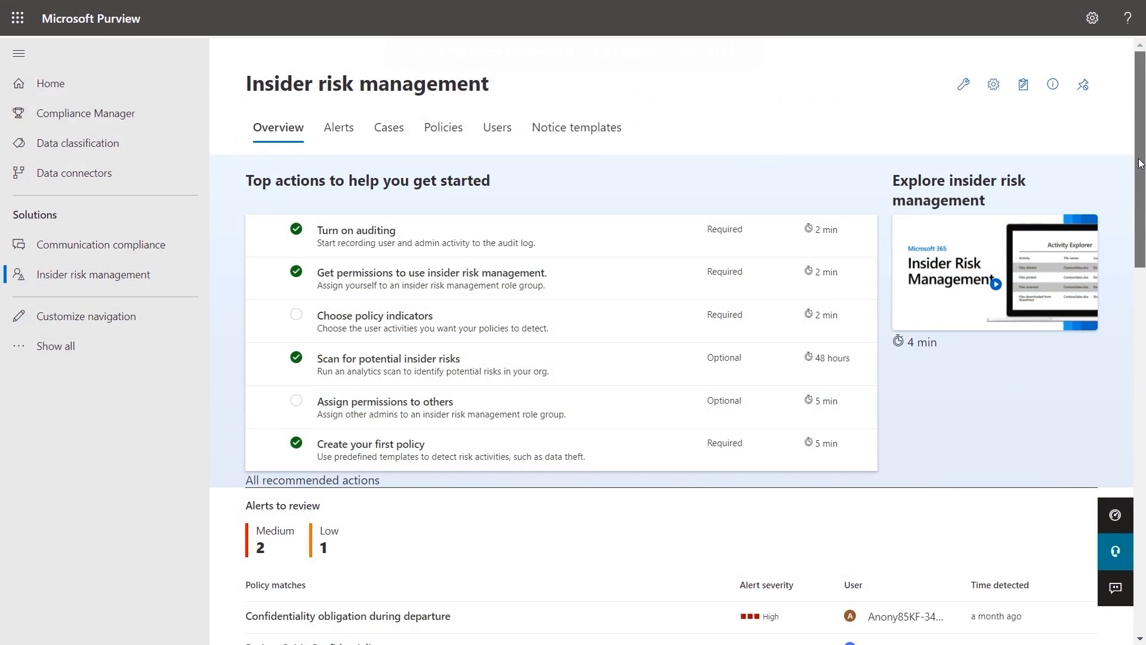
- Open the Analytics scan results with the navigation pane hidden
scroll(down, 3)
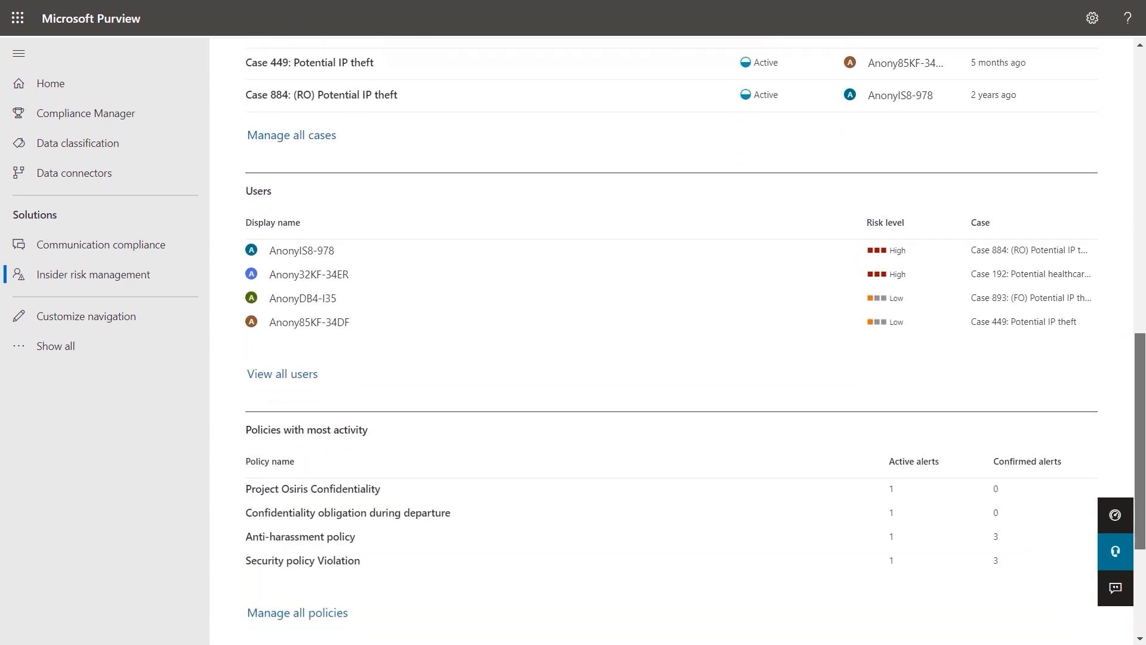
scroll(down, 3)
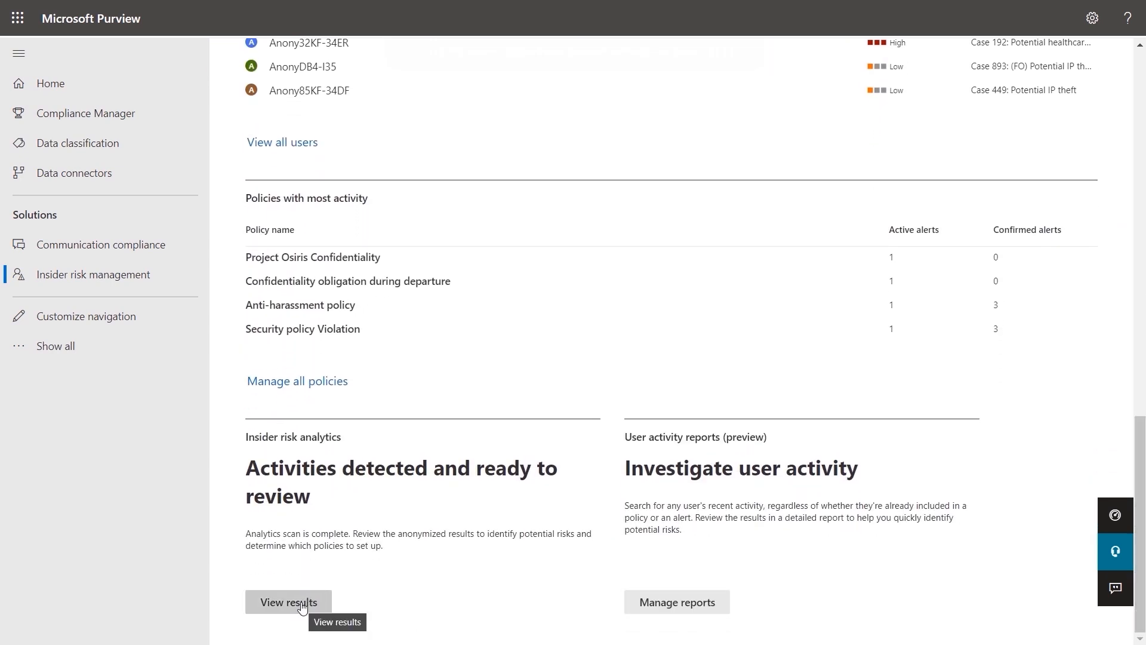
click(288, 602)
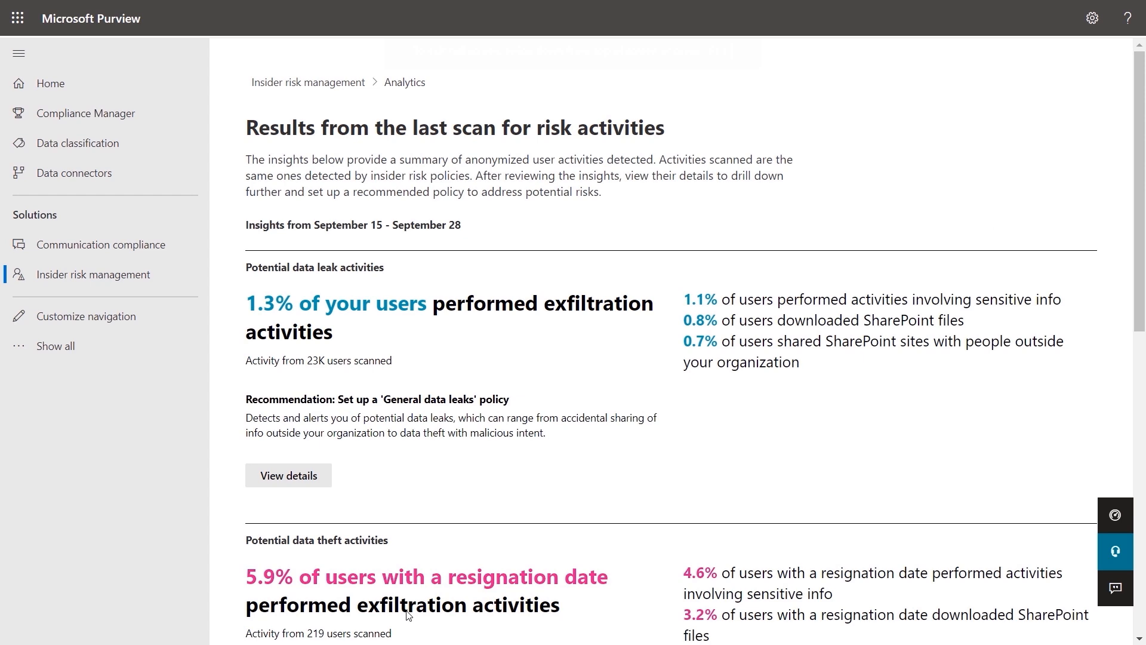
mouse_move(208, 275)
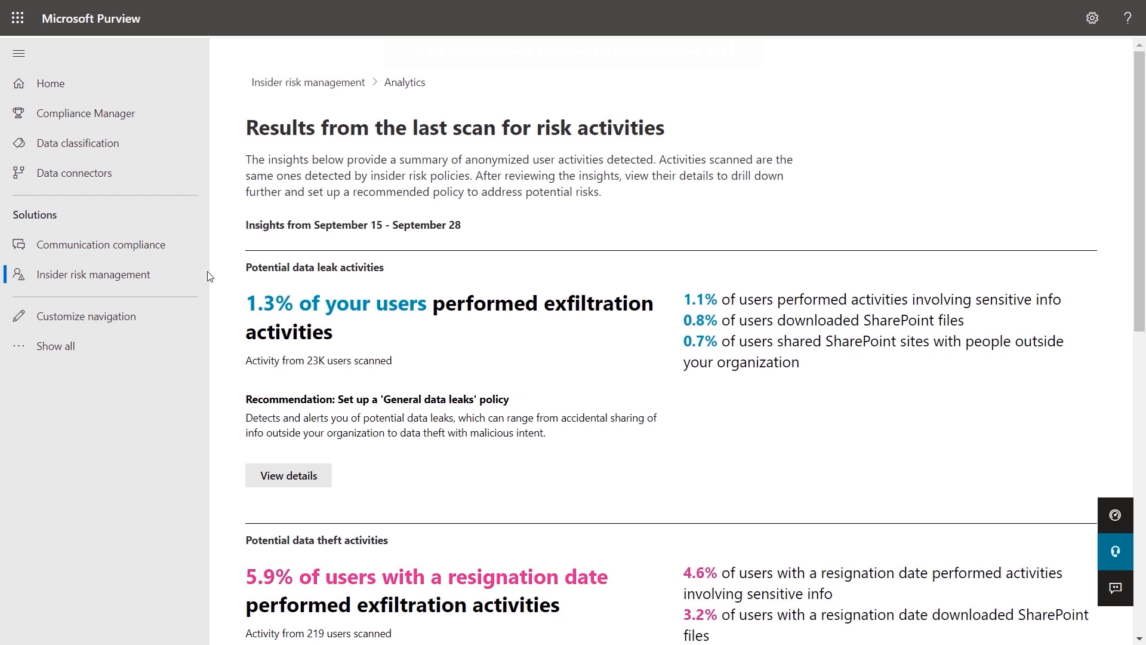
click(19, 55)
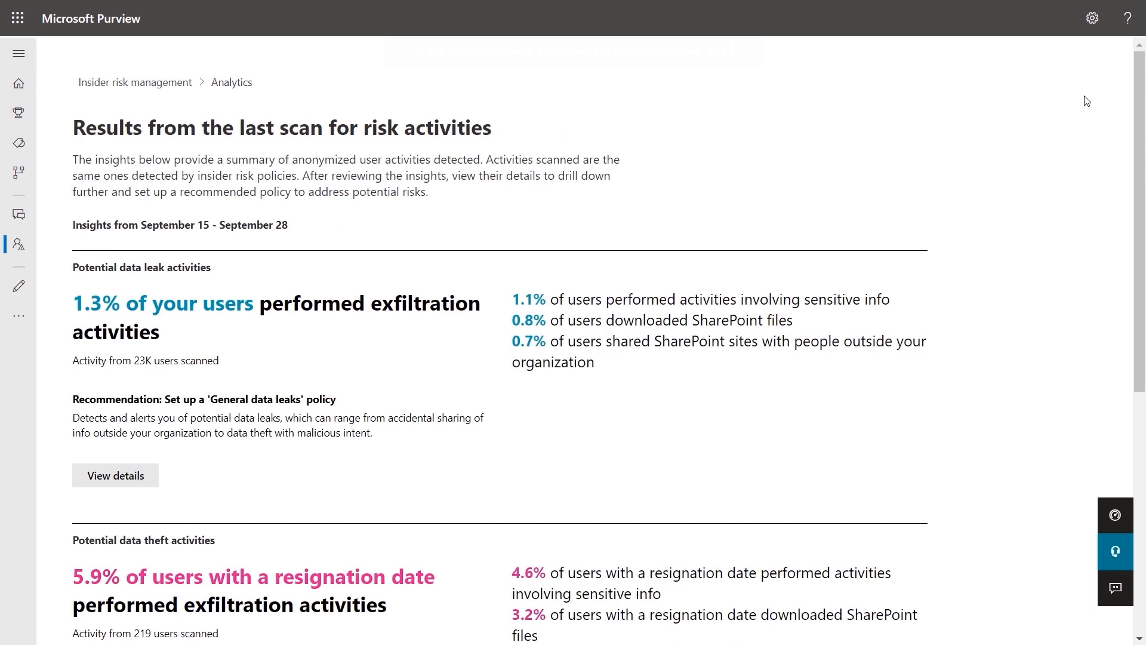
mouse_move(1141, 100)
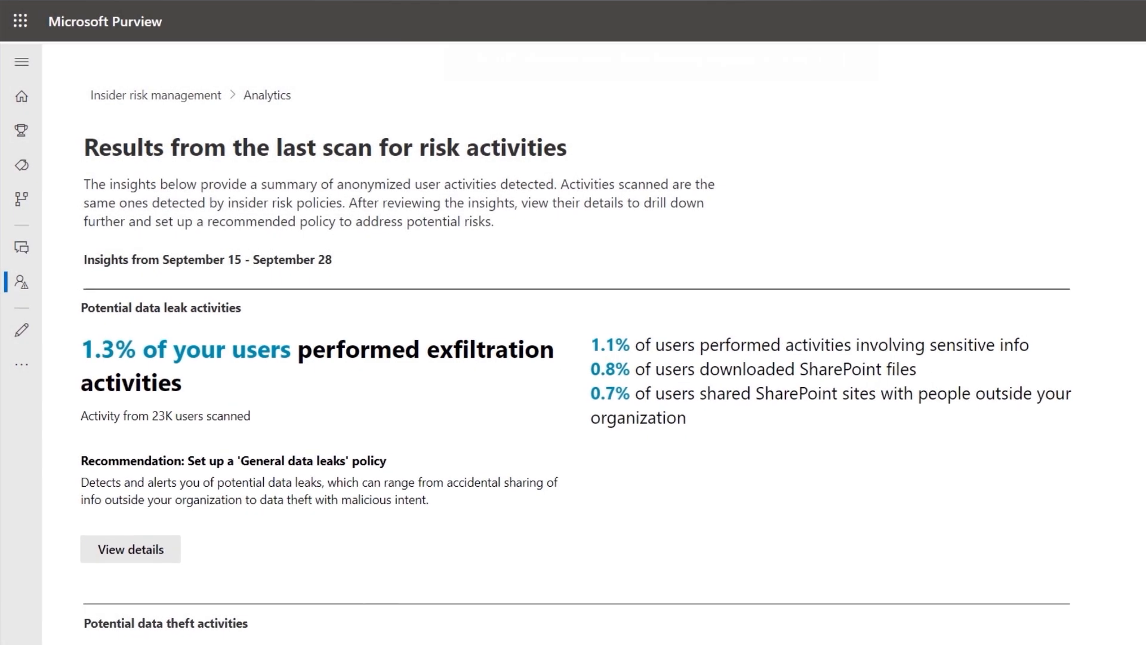
- Review the scan insights and top exfiltration activities, returning to the top
scroll(down, 3)
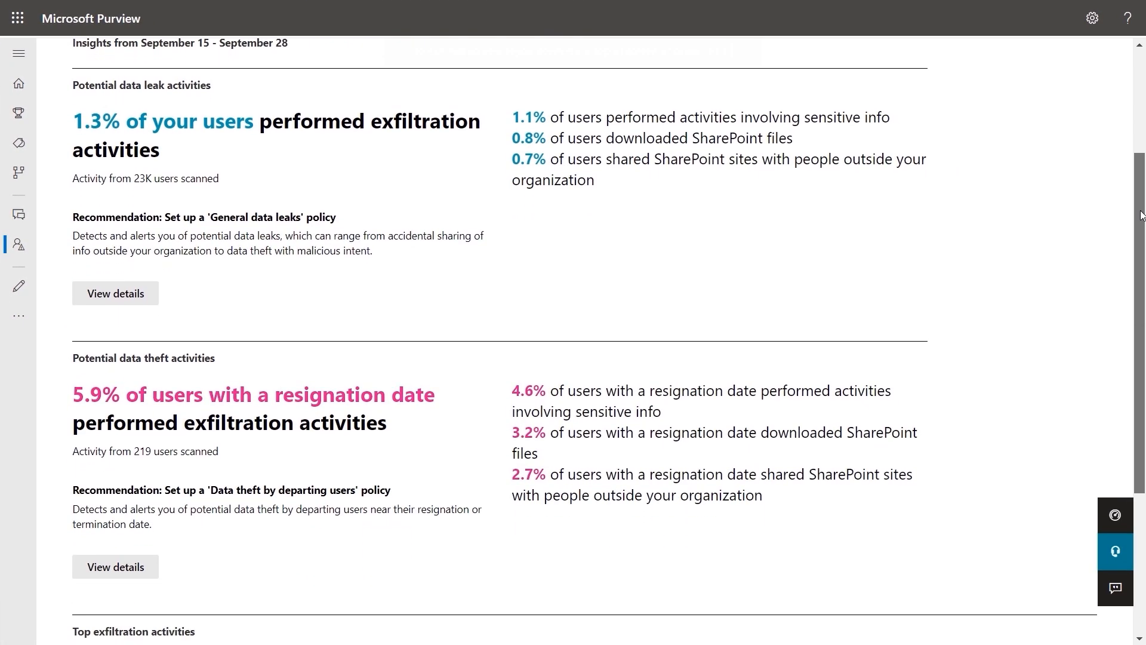
scroll(down, 3)
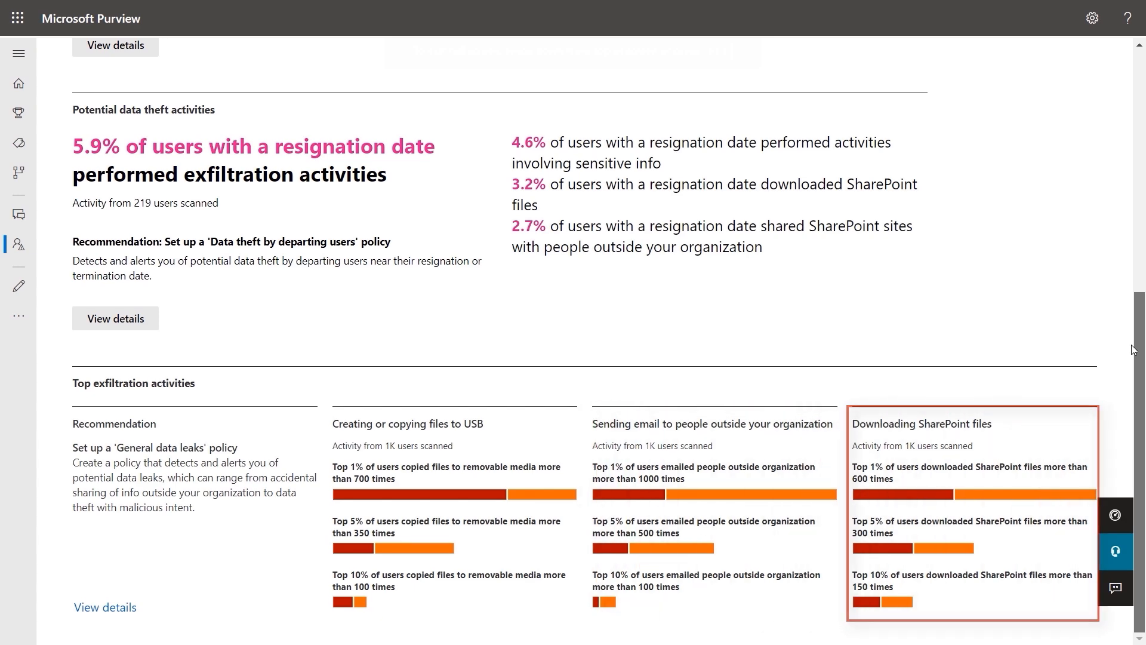
scroll(up, 3)
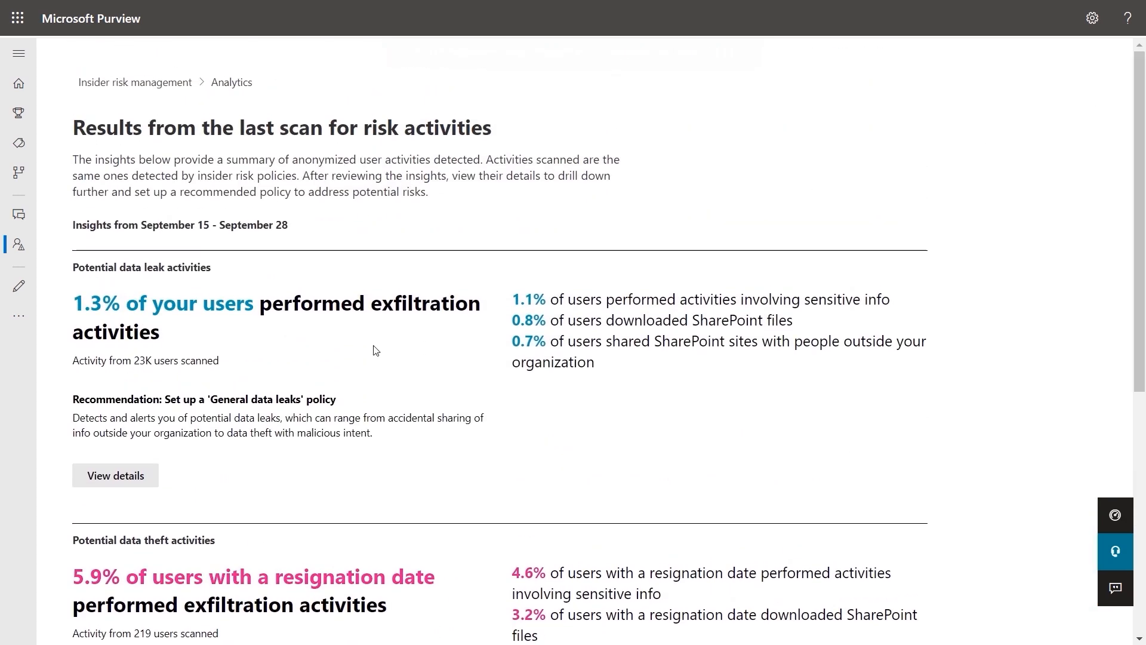
click(115, 475)
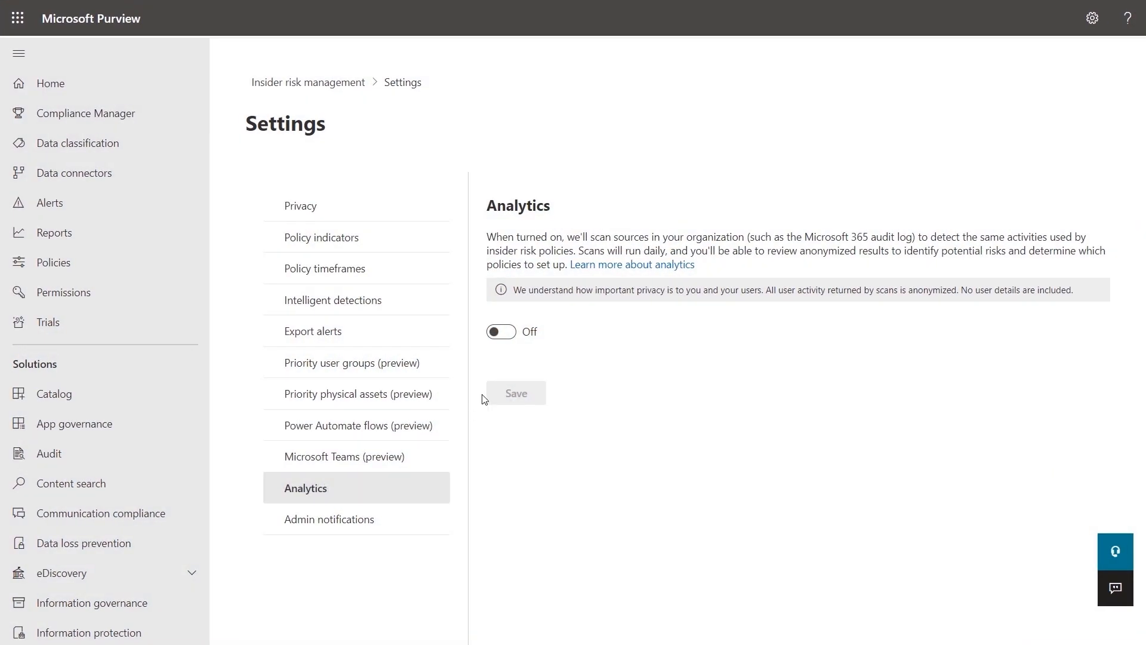
- Return from Settings to the Insider risk management Overview and its getting-started actions
click(501, 332)
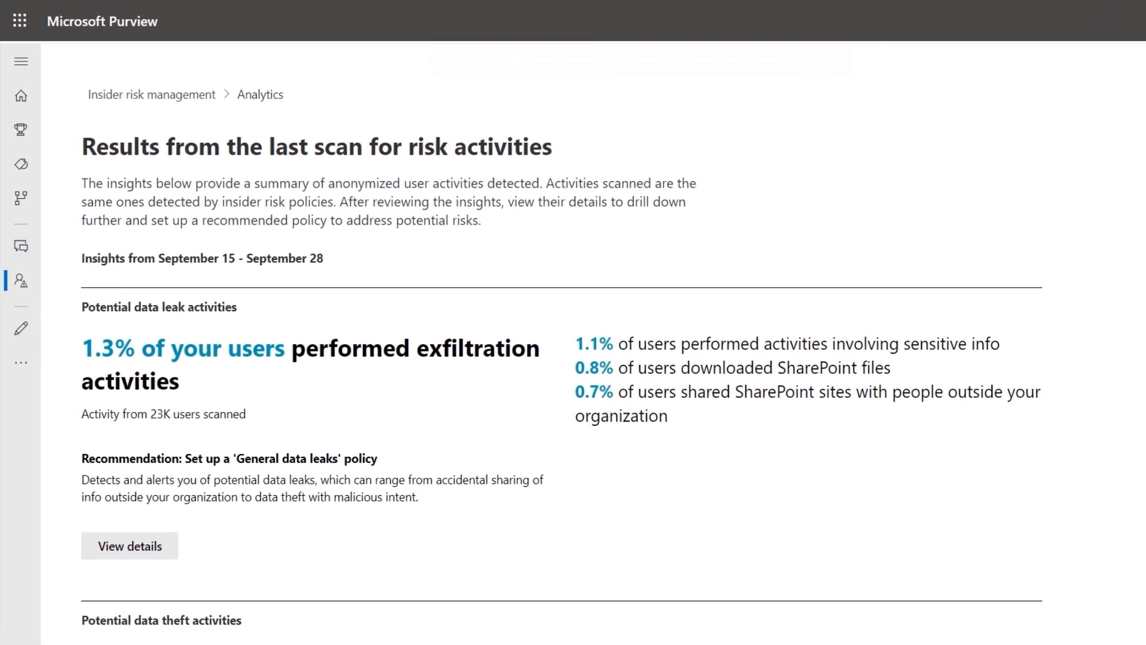
click(151, 94)
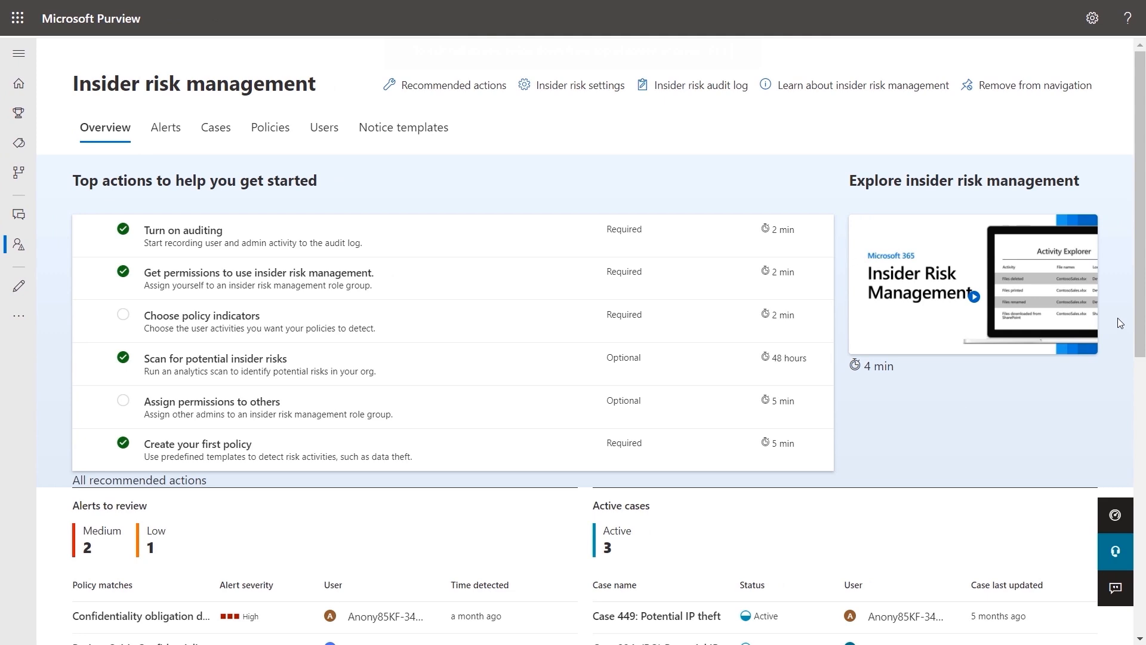
scroll(down, 3)
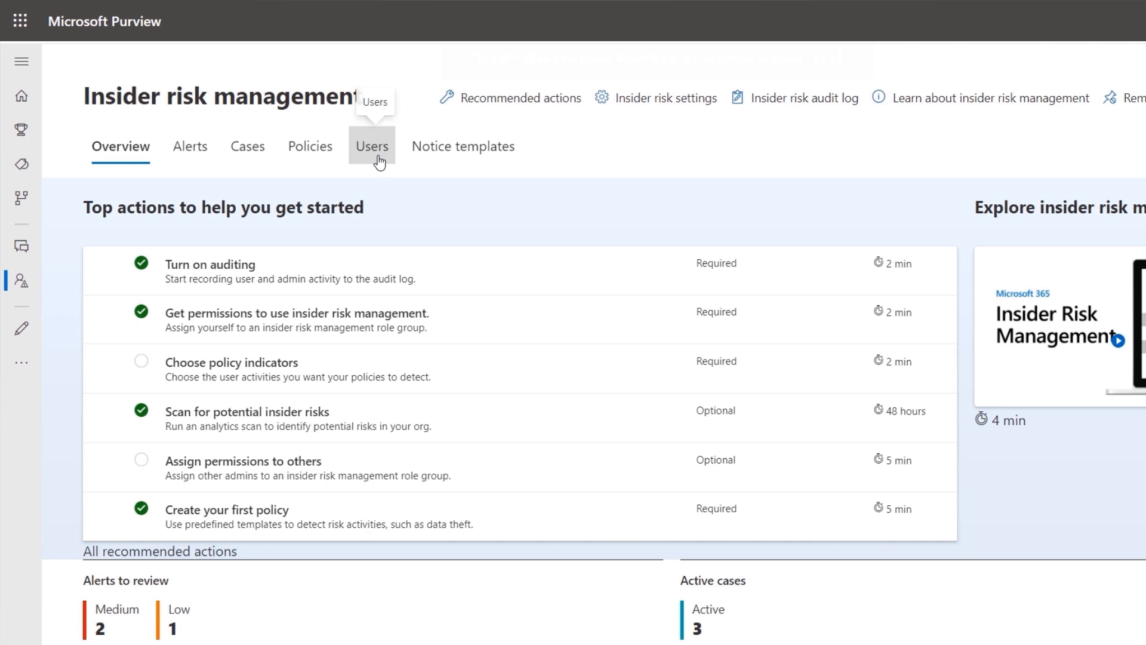
mouse_move(194, 162)
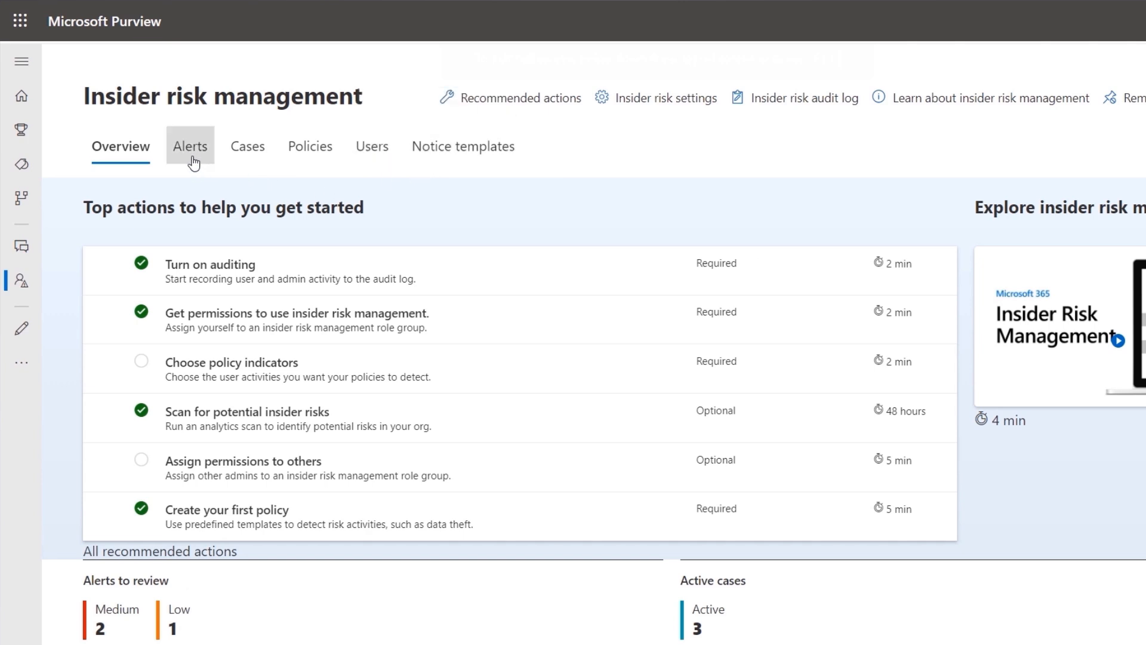
- Show the insider risk Alerts list and locate the Confidentiality obligation during departure alert
click(190, 146)
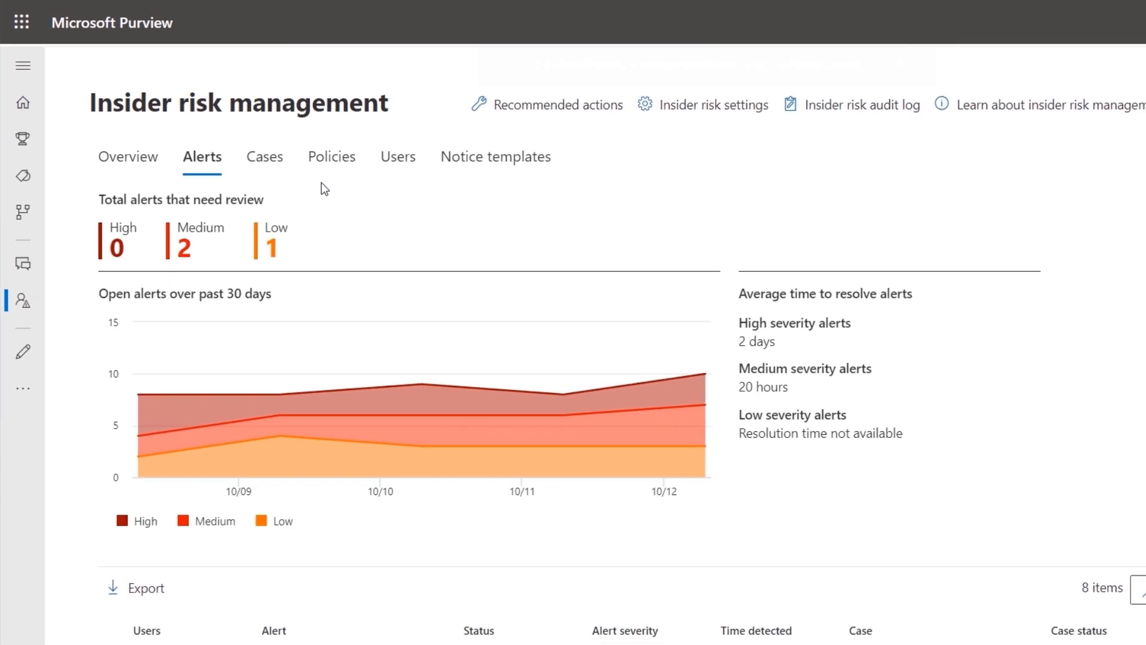
scroll(down, 3)
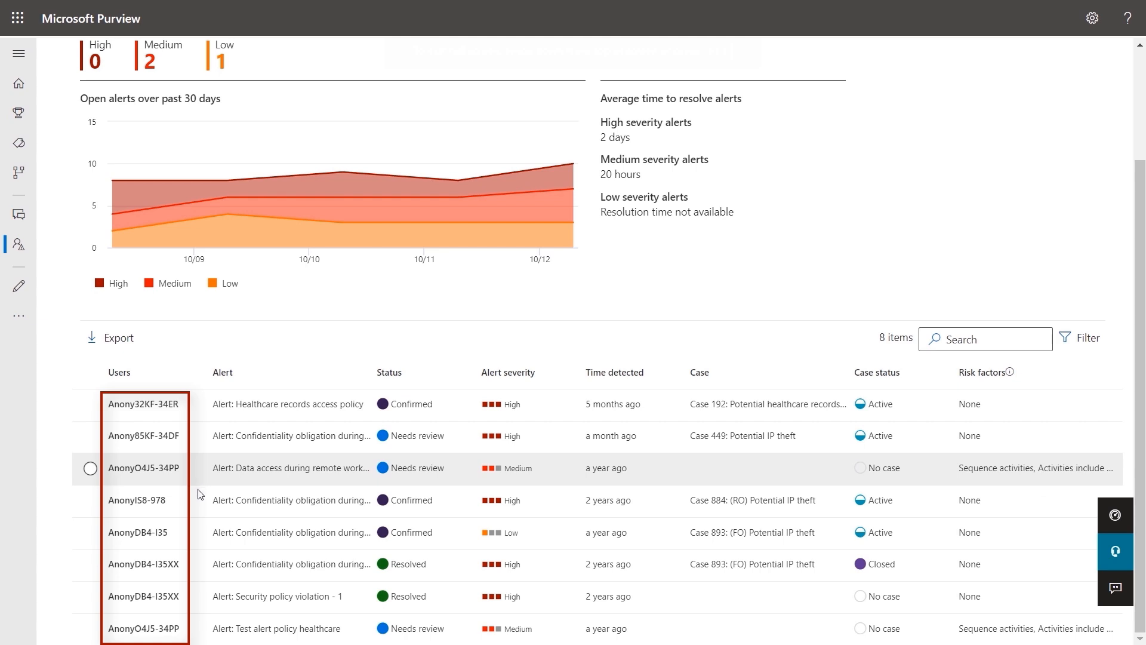
mouse_move(199, 594)
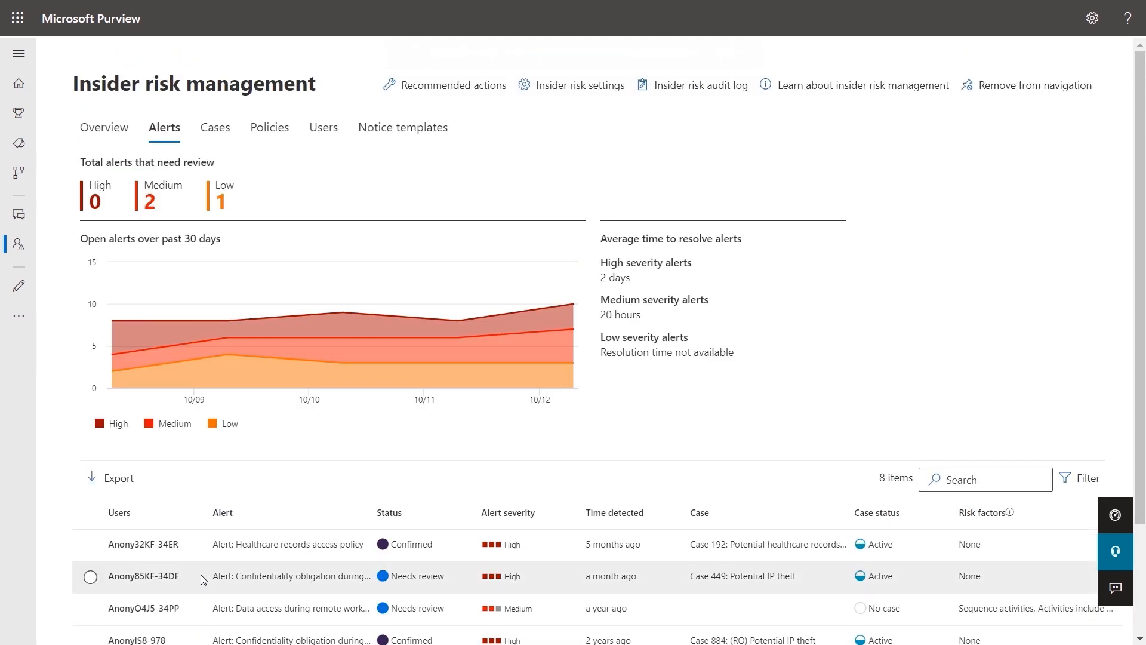
mouse_move(141, 580)
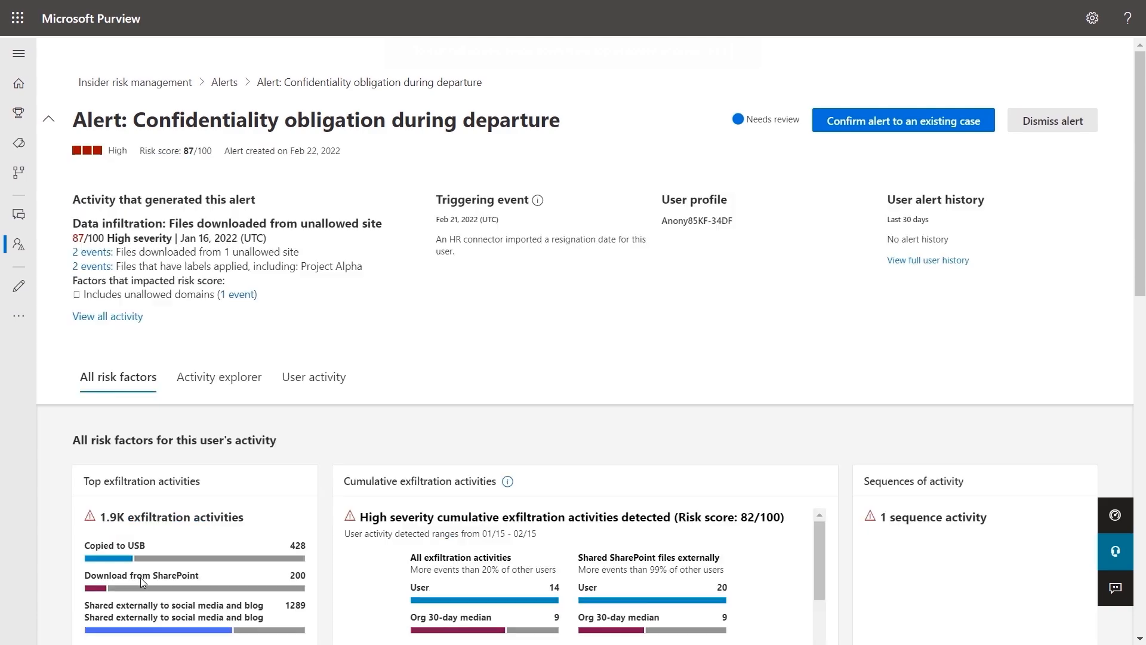
- Review the Cumulative exfiltration activities card: 467 prioritized-content events versus org median 2
scroll(down, 3)
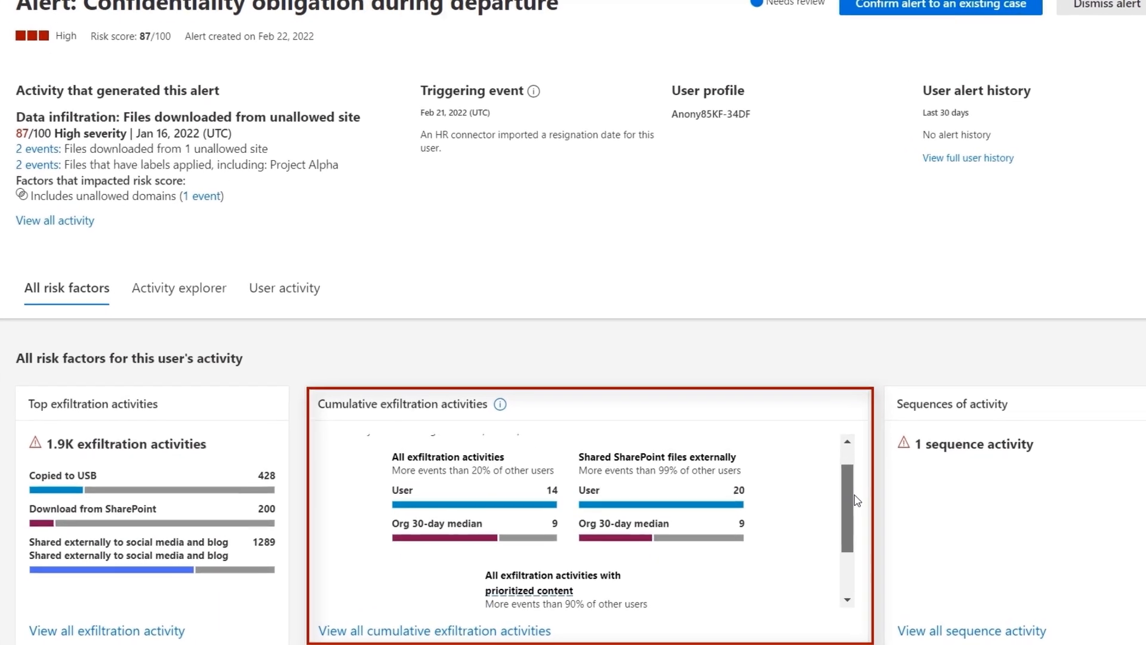
scroll(down, 3)
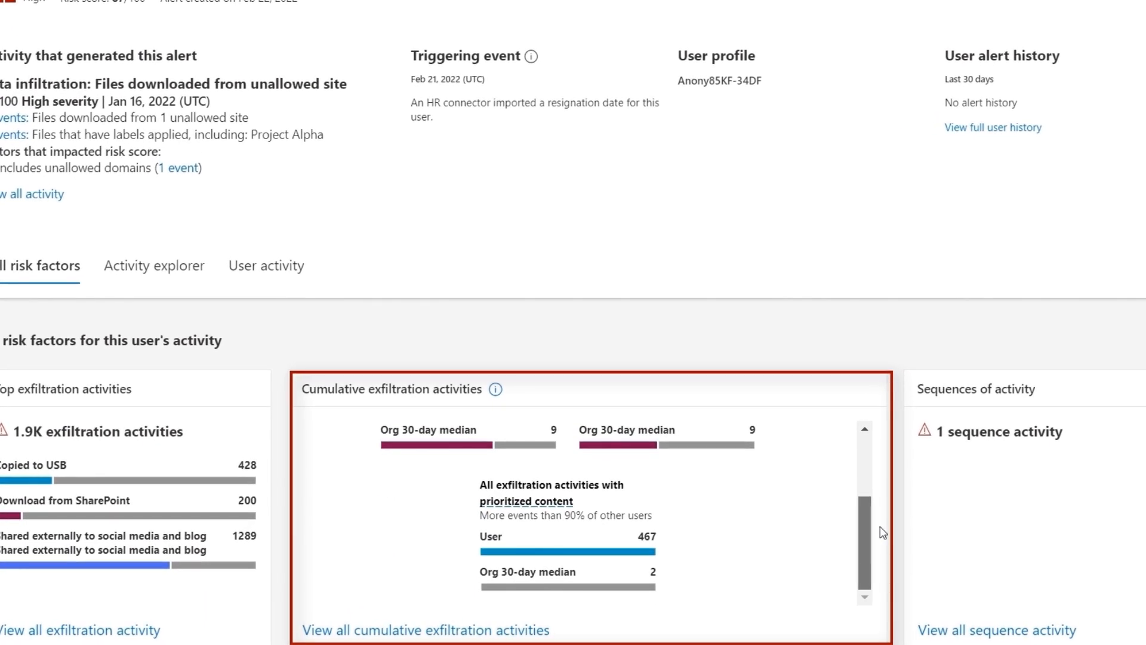